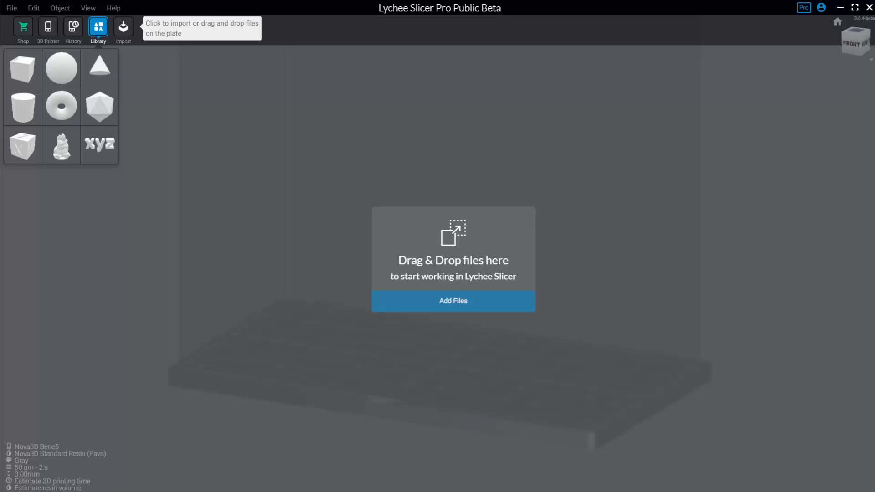
pyautogui.moveTo(412, 489)
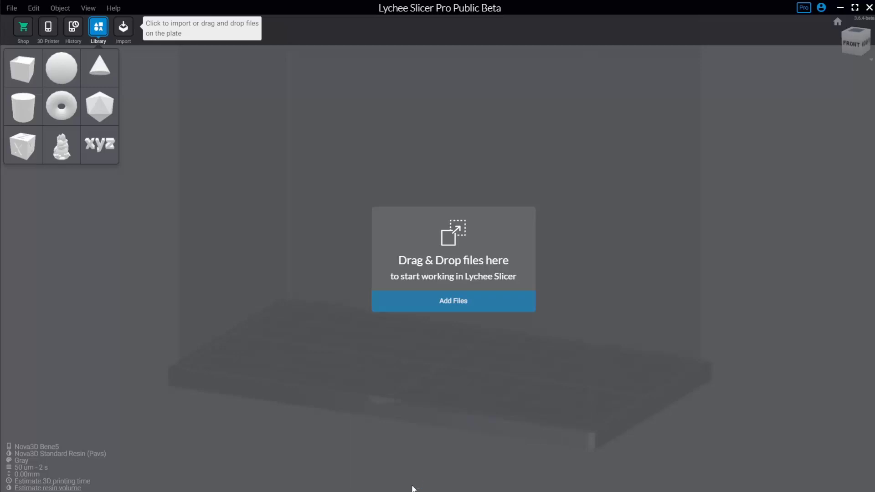
pyautogui.moveTo(444, 491)
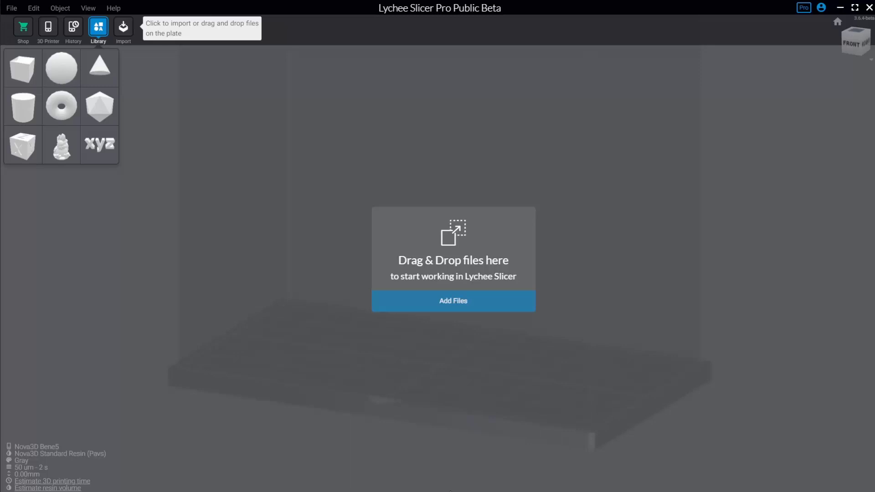
pyautogui.moveTo(180, 19)
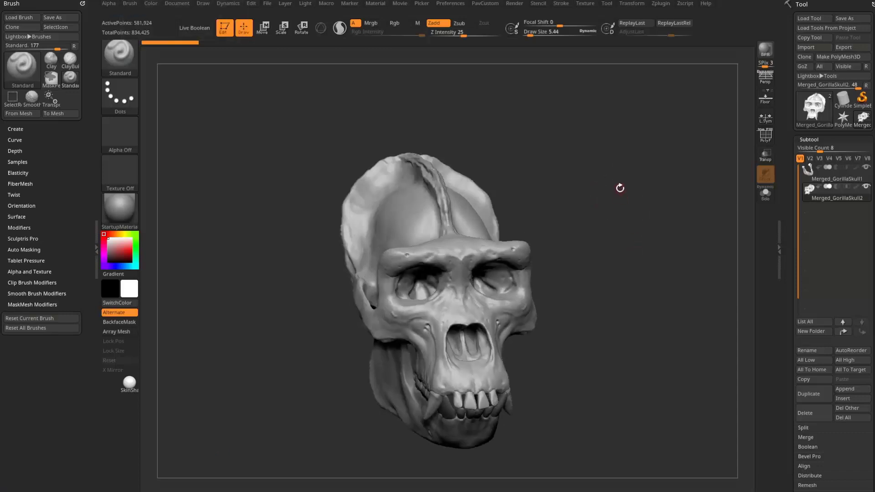
pyautogui.moveTo(568, 203)
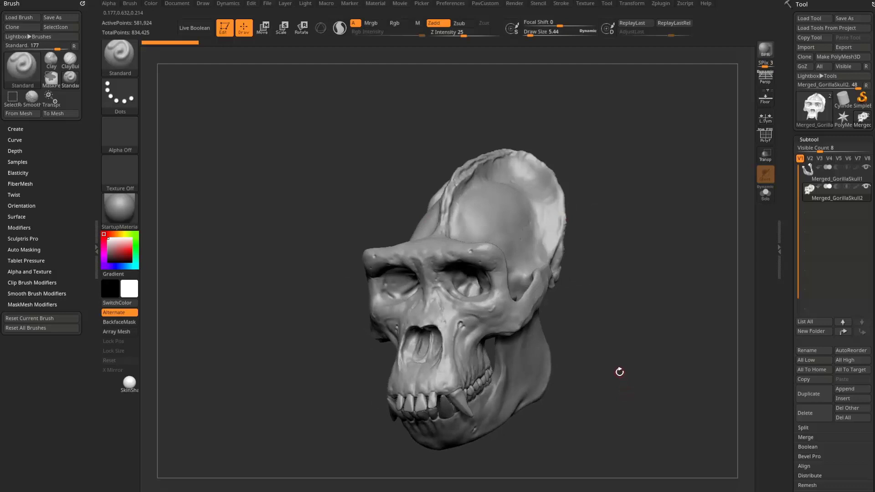
pyautogui.moveTo(624, 342)
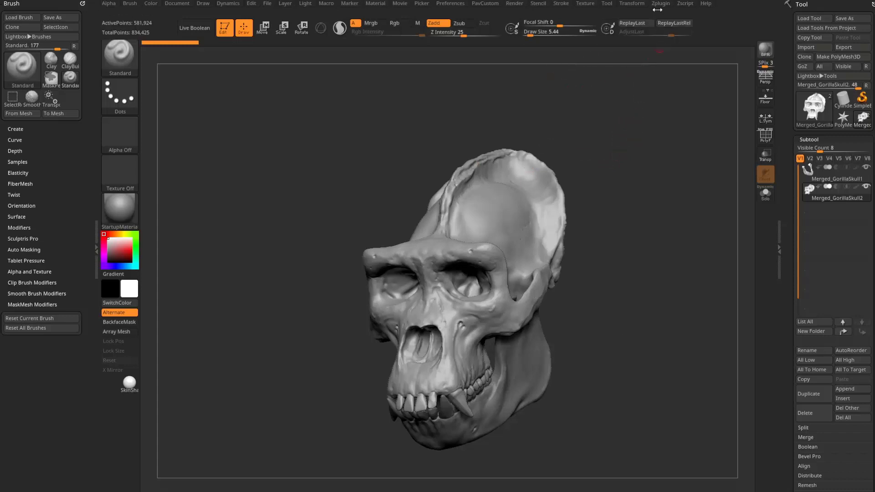
# - Bring up the ZPlugin palette and expand the 3D Print Hub export options
pyautogui.click(660, 3)
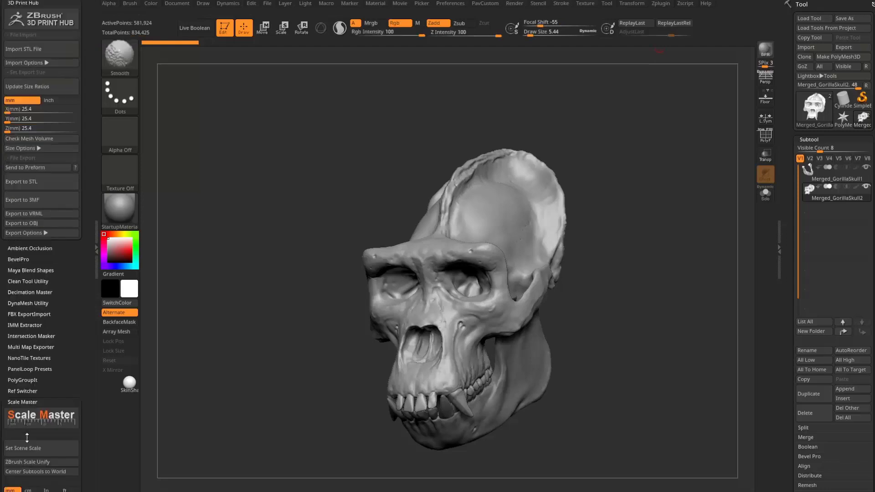
pyautogui.click(648, 3)
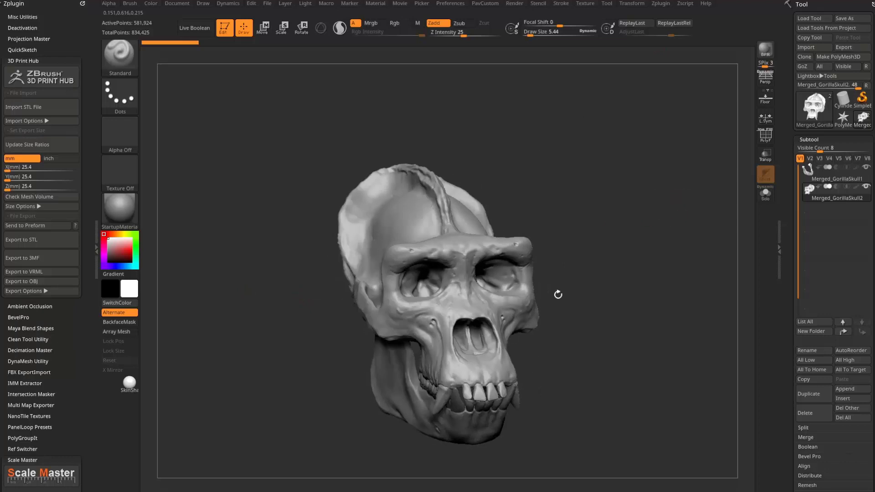
pyautogui.moveTo(41, 144)
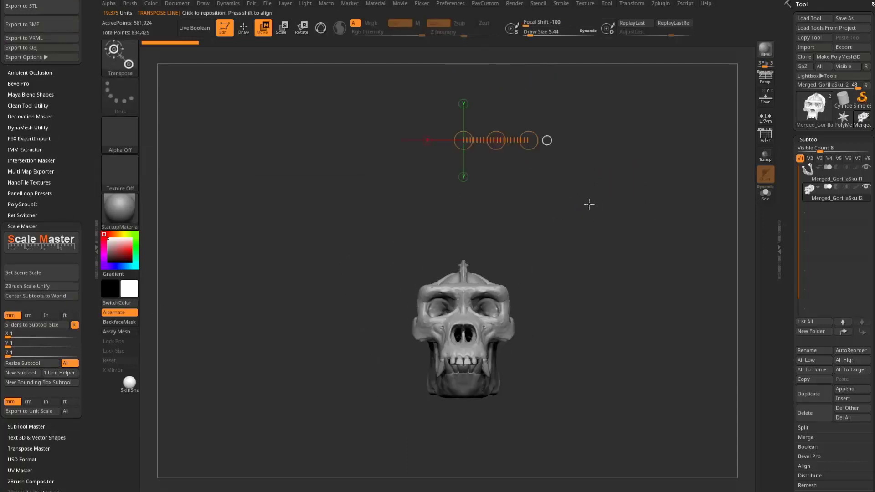
pyautogui.click(320, 27)
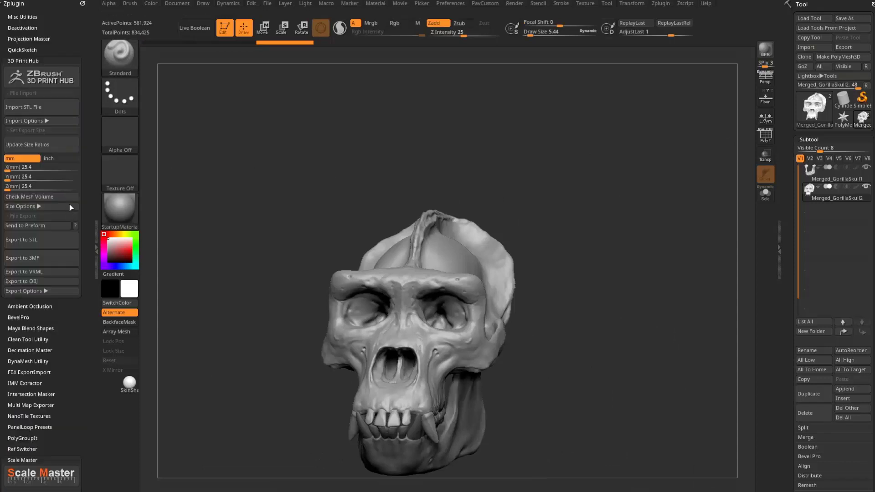
pyautogui.click(26, 145)
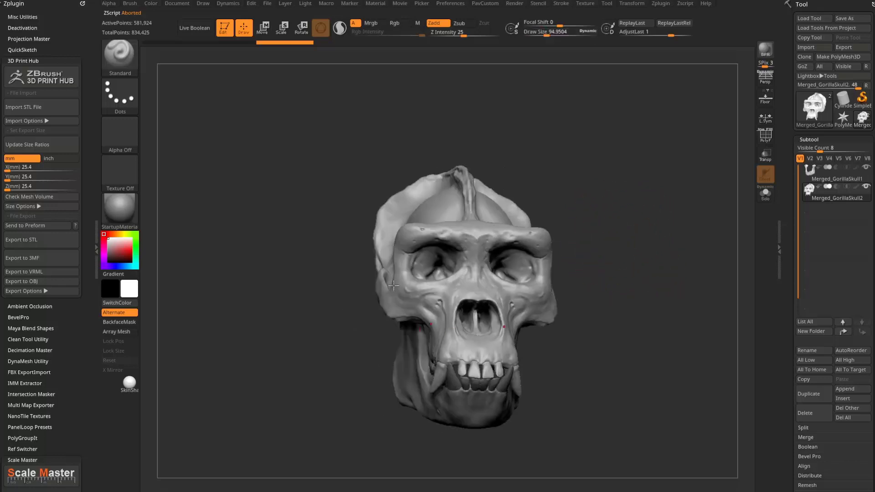
pyautogui.moveTo(393, 285); pyautogui.dragTo(593, 257)
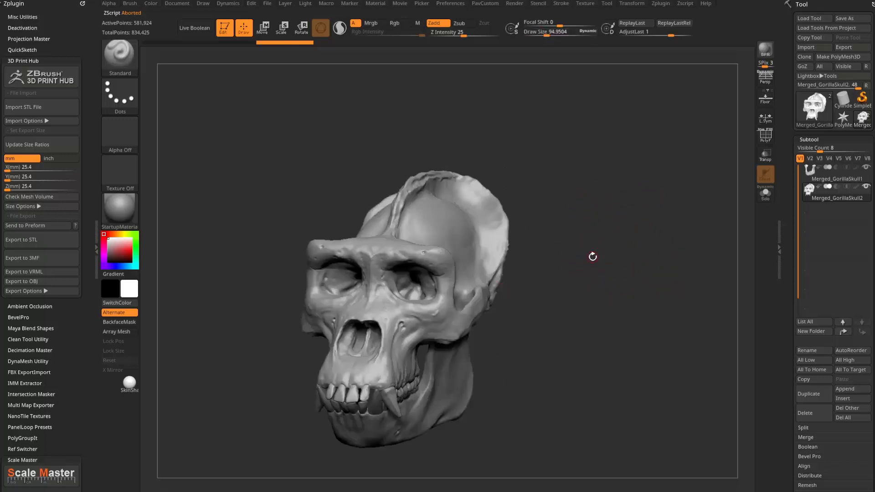
pyautogui.moveTo(593, 257); pyautogui.dragTo(578, 220)
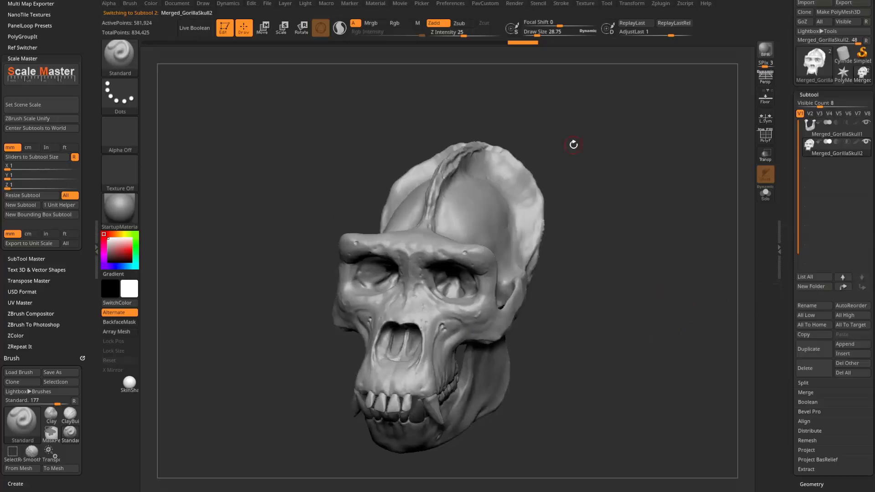
# - Orbit the skull, adjust brush draw size, and expand Tool > Geometry to the Size settings
pyautogui.moveTo(541, 32); pyautogui.dragTo(583, 32)
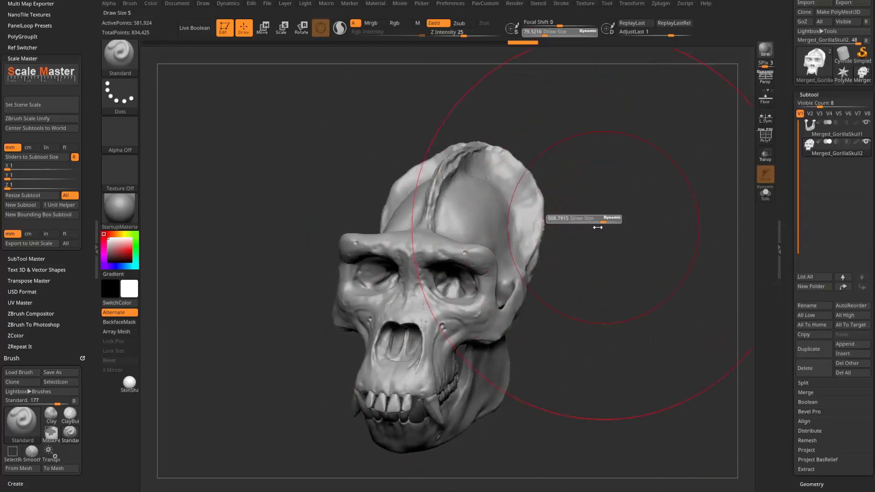
pyautogui.moveTo(597, 227); pyautogui.dragTo(558, 229)
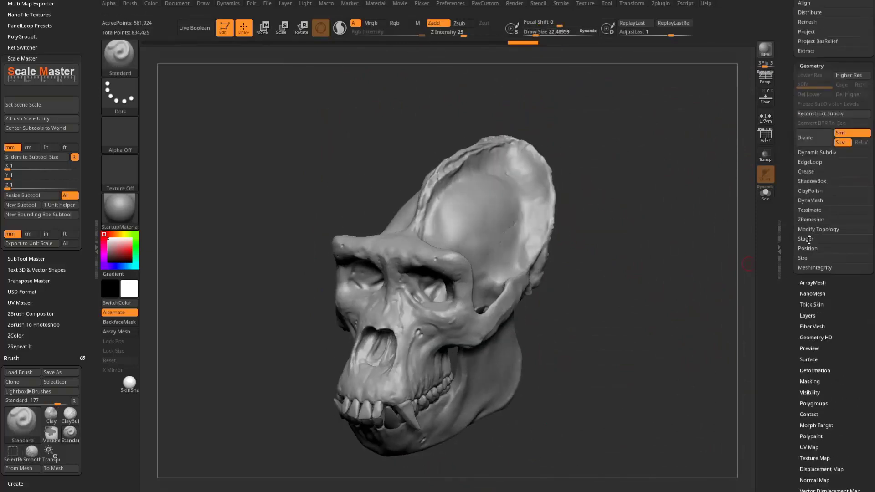
pyautogui.click(802, 258)
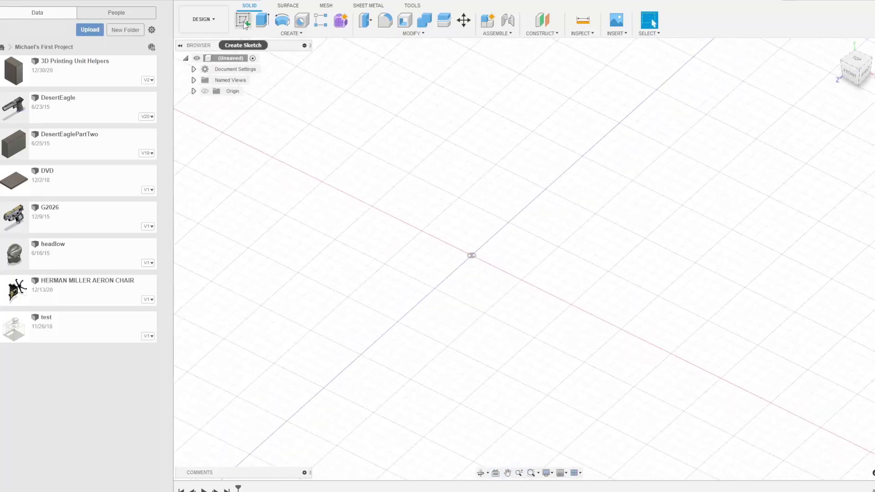
# - Start a new sketch on the top plane and choose the Rectangle tool from Create
pyautogui.click(474, 273)
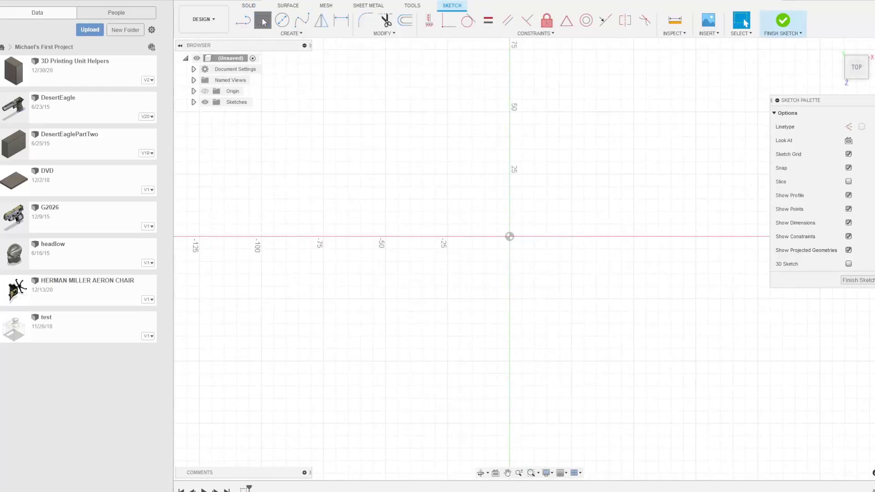
pyautogui.click(262, 21)
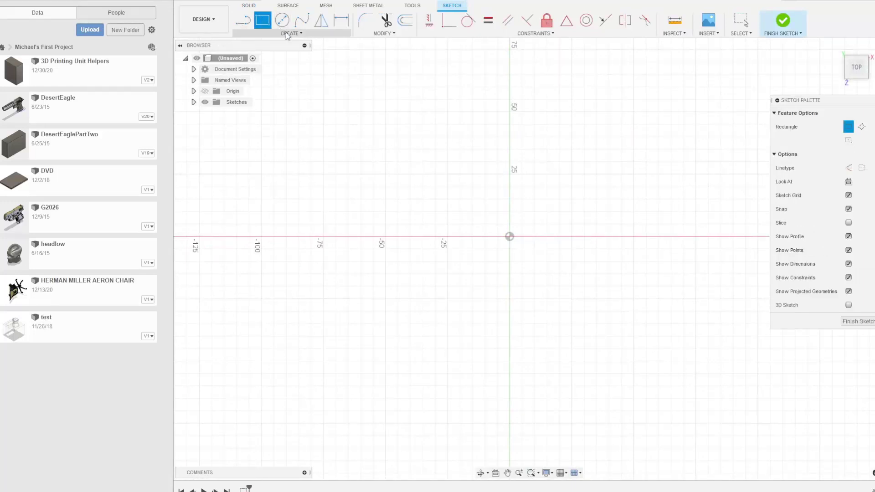
pyautogui.click(290, 32)
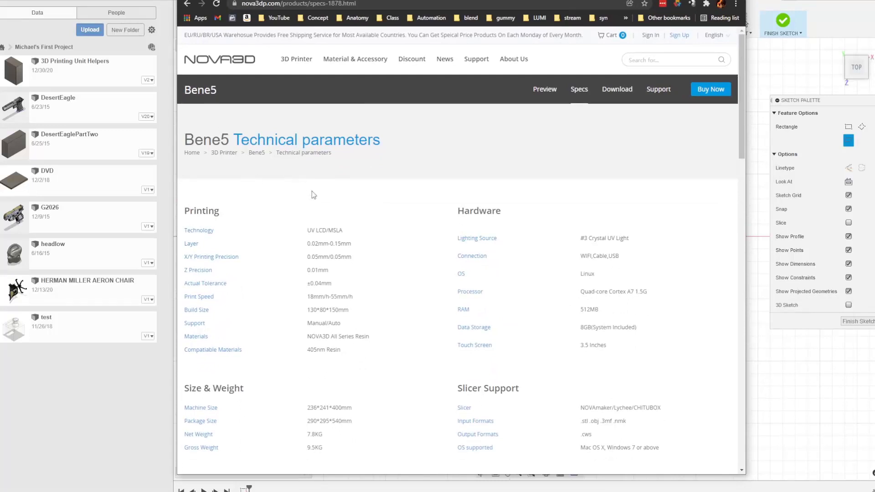
# - Scroll the Nova3D Bene5 specs page to the 130*80*150mm build size
pyautogui.scroll(-3)
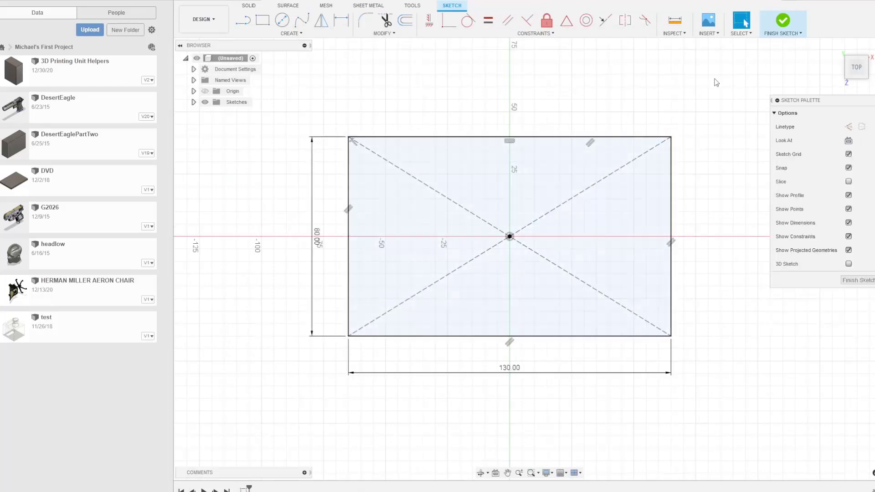
# - Finish the 130×80 rectangle sketch and extrude it 150 mm into the build-volume box
pyautogui.click(783, 21)
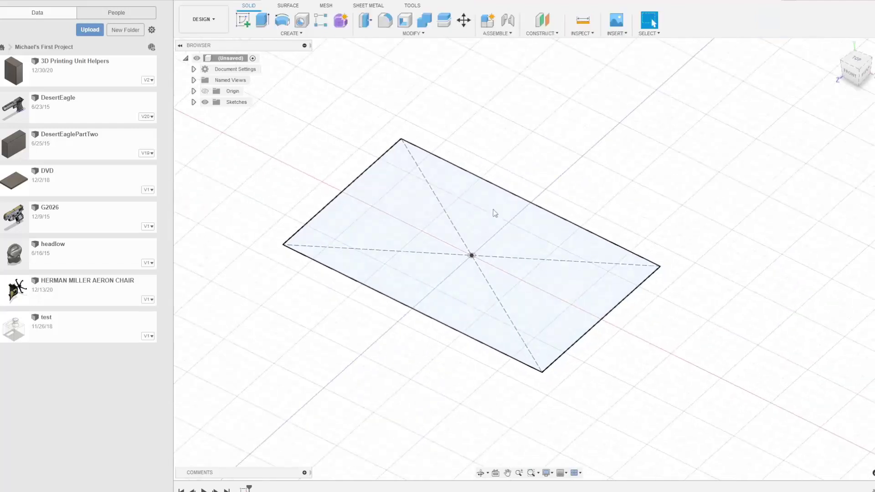
pyautogui.click(262, 20)
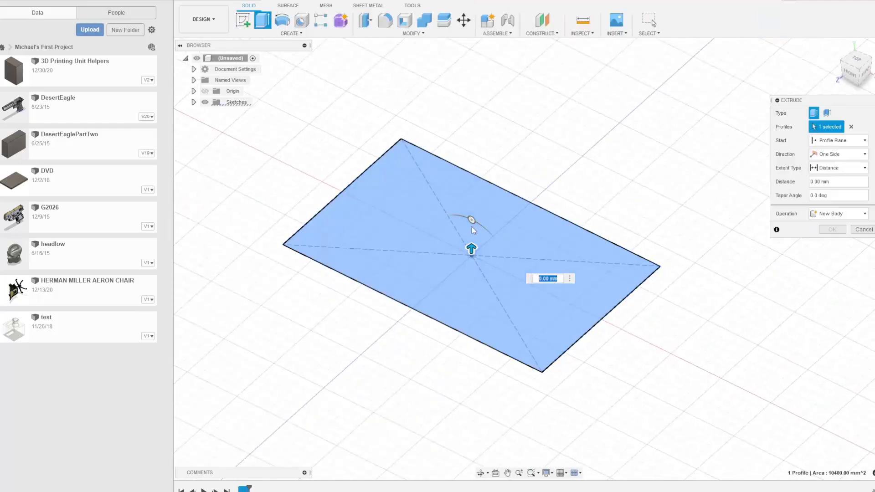
pyautogui.moveTo(470, 249); pyautogui.dragTo(470, 94)
pyautogui.write('150')
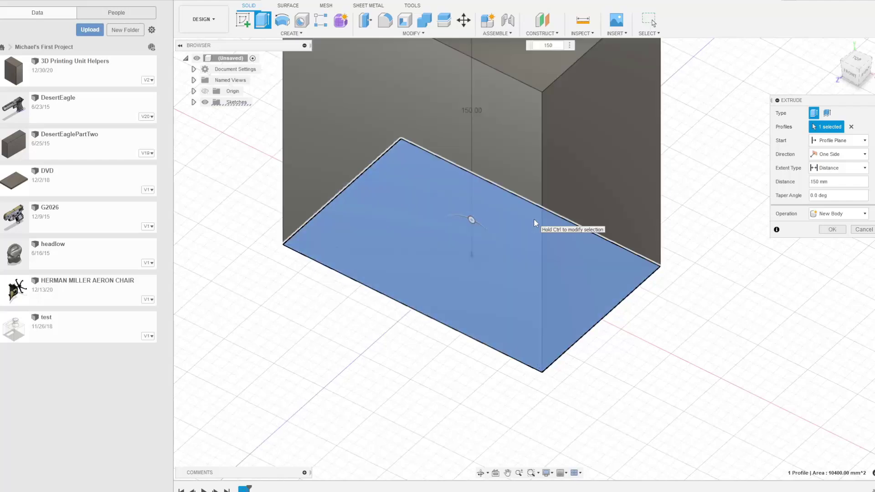
pyautogui.click(831, 230)
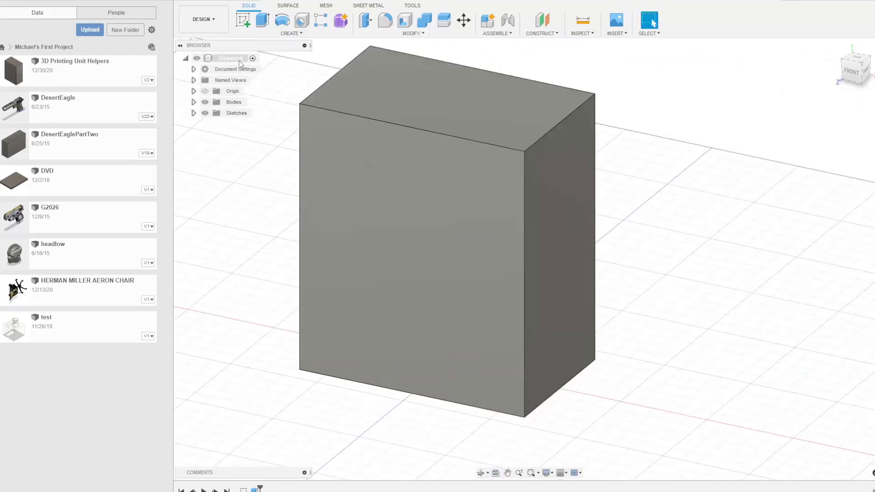
# - Export the box as an STL file named Bene5BuildVolume to the Desktop
pyautogui.rightClick(229, 58)
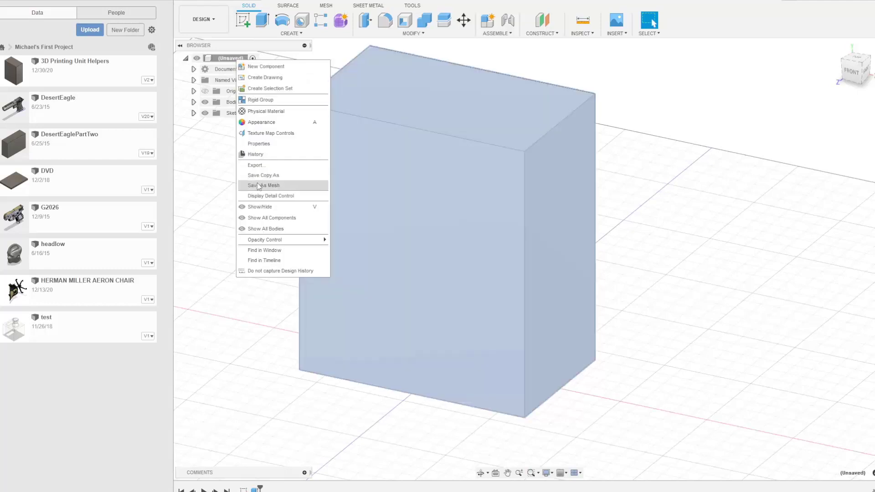
pyautogui.click(262, 185)
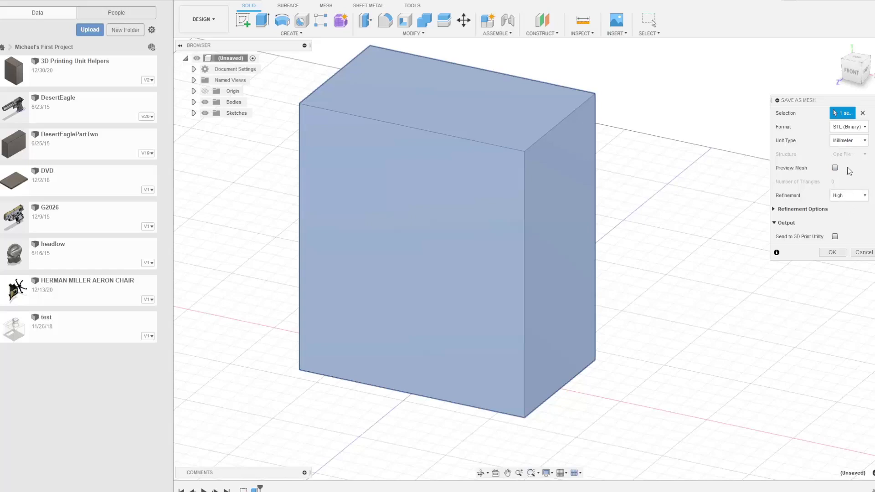
pyautogui.click(831, 253)
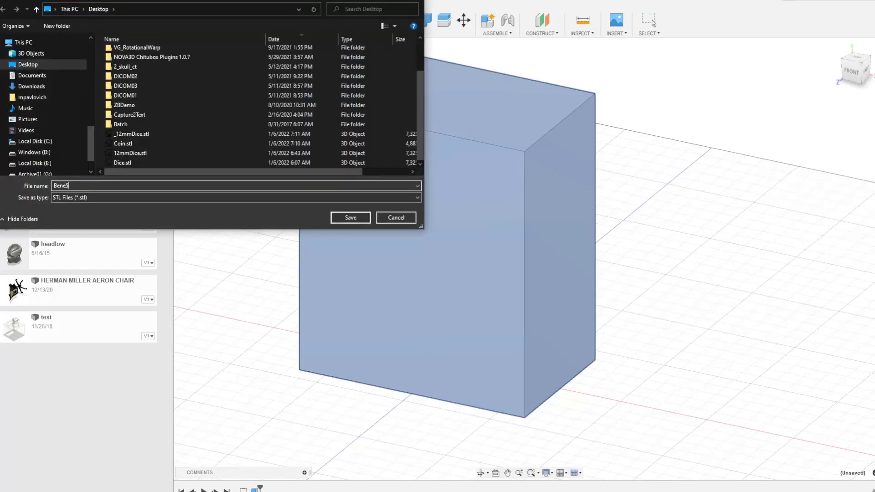
pyautogui.write('Build')
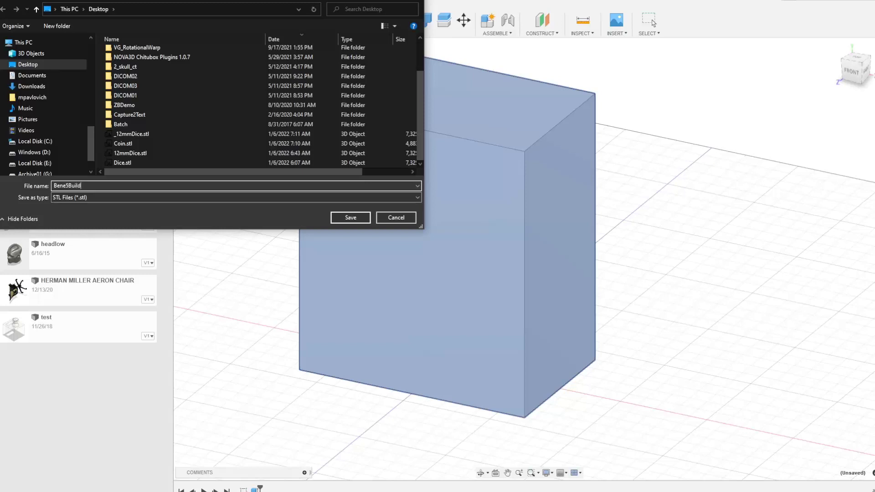
pyautogui.write('Vou')
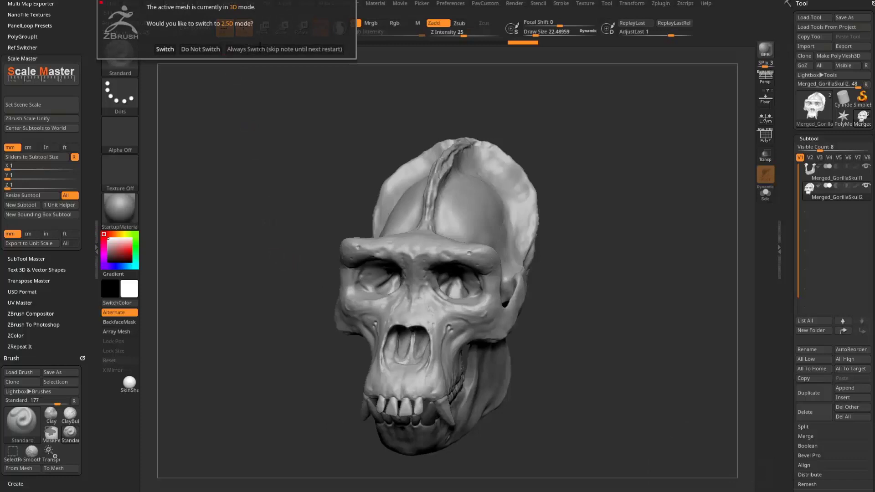
# - Import the Bene5BuildVolume STL as a tool and turn on the Floor grid beneath it
pyautogui.click(164, 49)
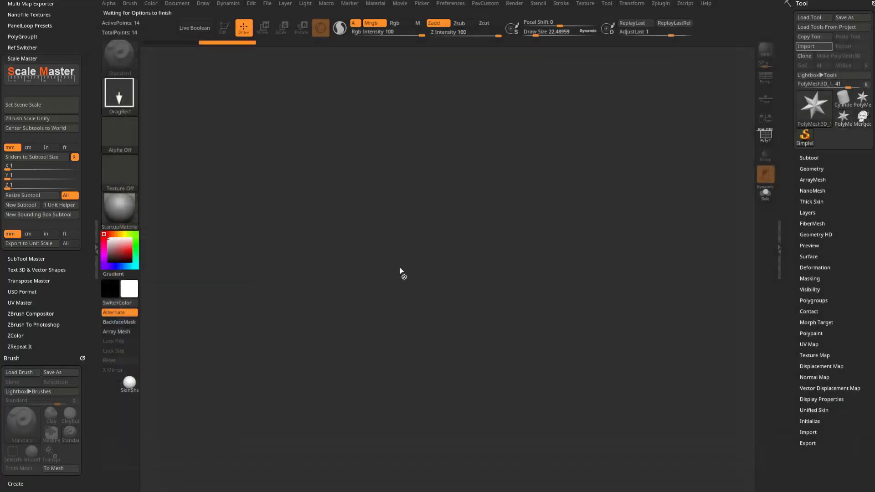
pyautogui.click(812, 46)
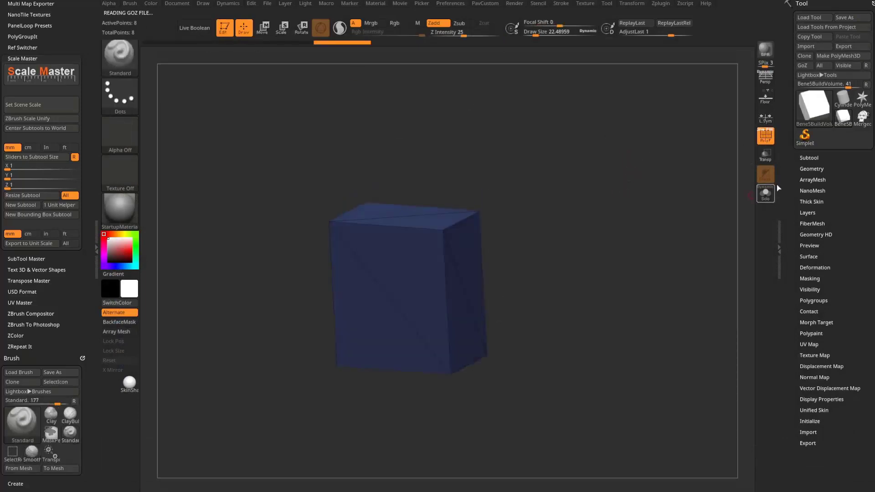
pyautogui.click(811, 170)
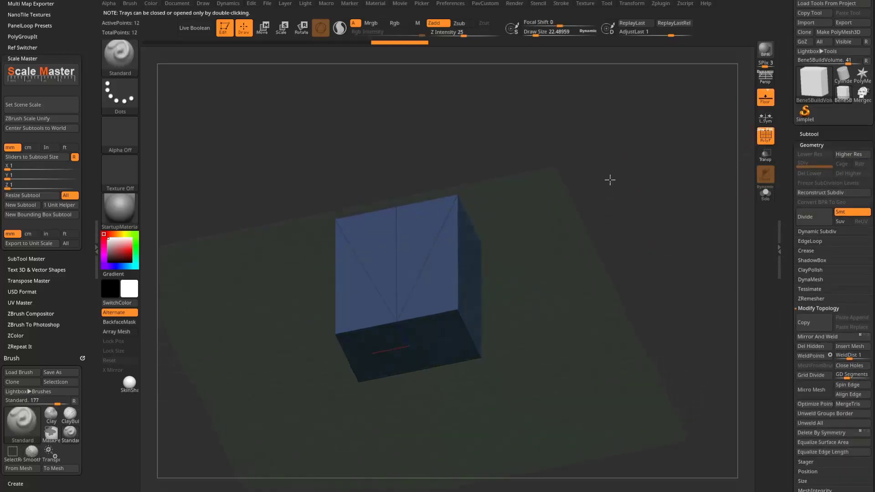
pyautogui.moveTo(610, 180); pyautogui.dragTo(343, 261)
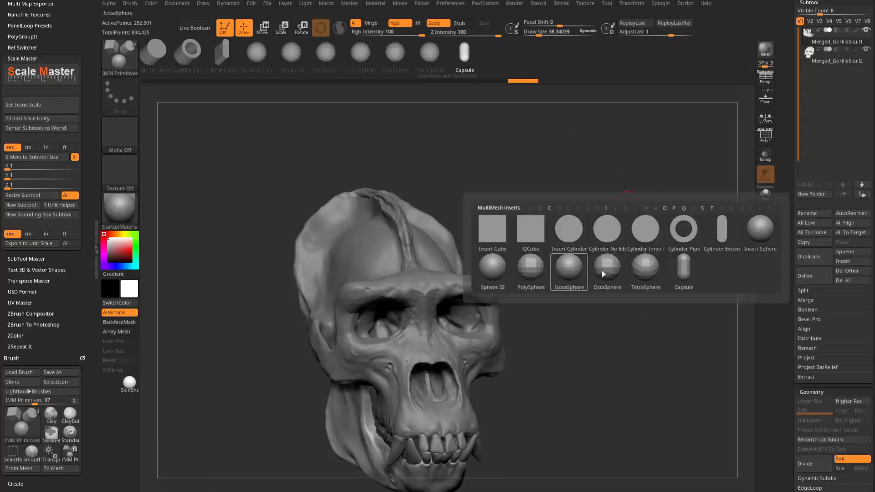
# - Insert Sphere 32 IMM spheres into the eye sockets and split them off with Split Masked Points
pyautogui.click(492, 266)
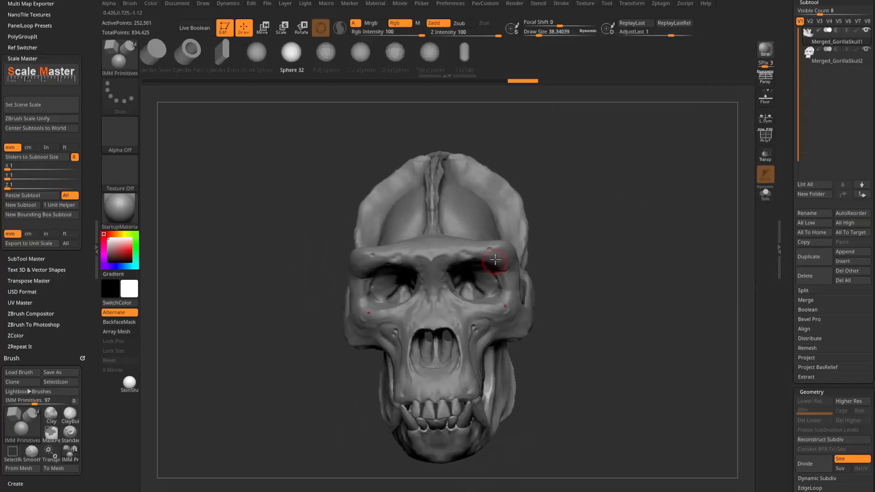
pyautogui.click(262, 28)
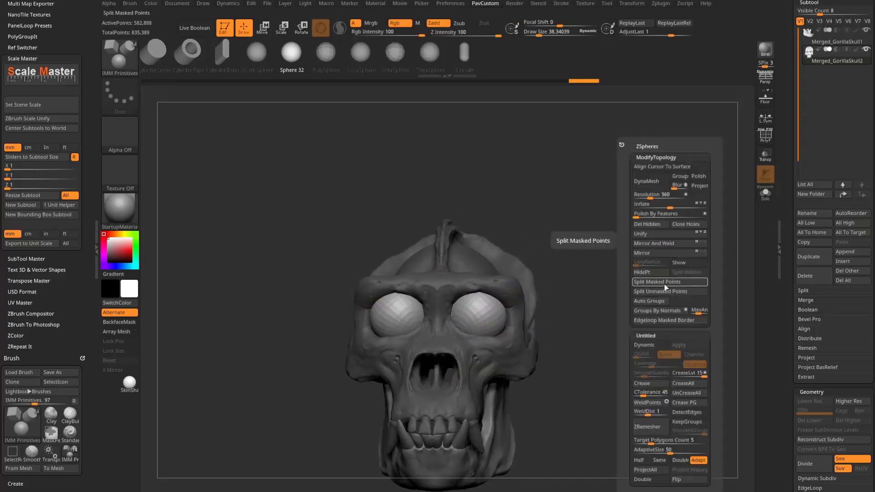
pyautogui.click(657, 281)
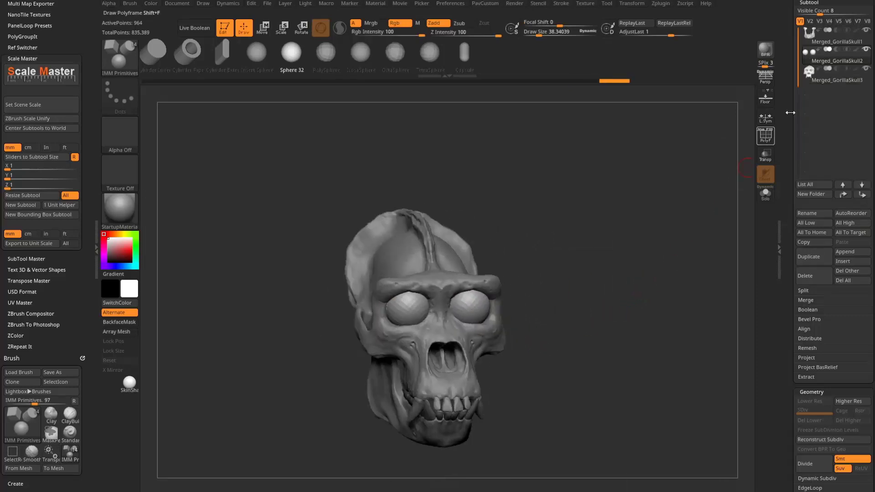
pyautogui.click(831, 80)
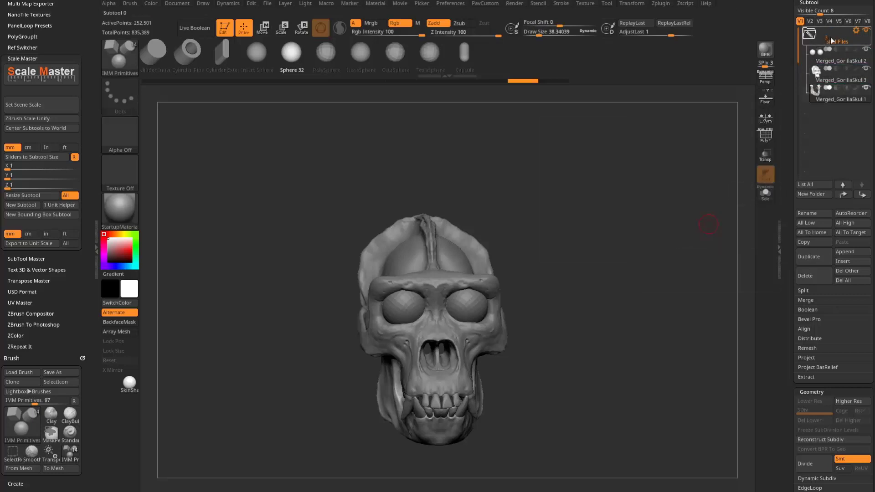
# - Copy the SkullFiles folder with SubTool Master and paste it into the Bene5BuildVolume tool
pyautogui.click(807, 36)
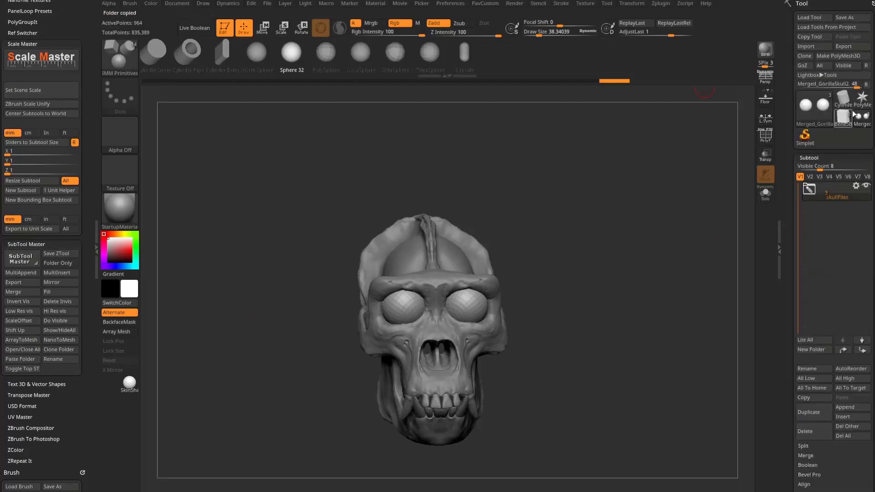
pyautogui.click(813, 105)
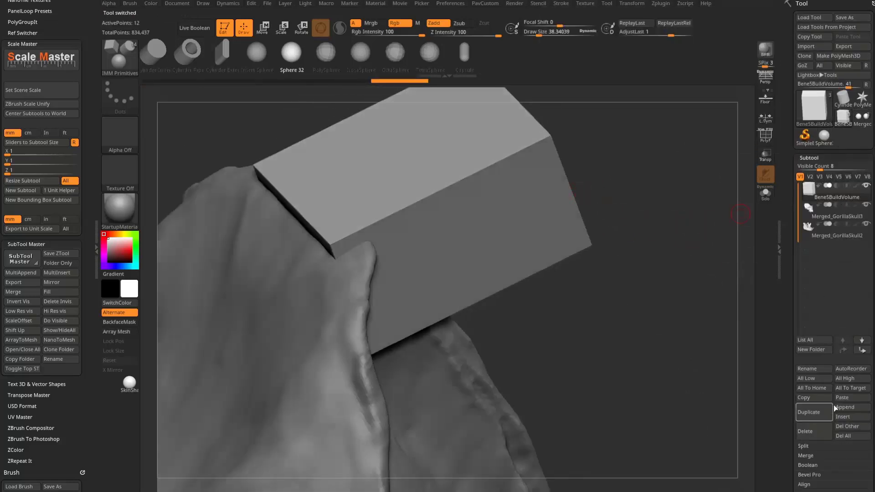
pyautogui.click(812, 412)
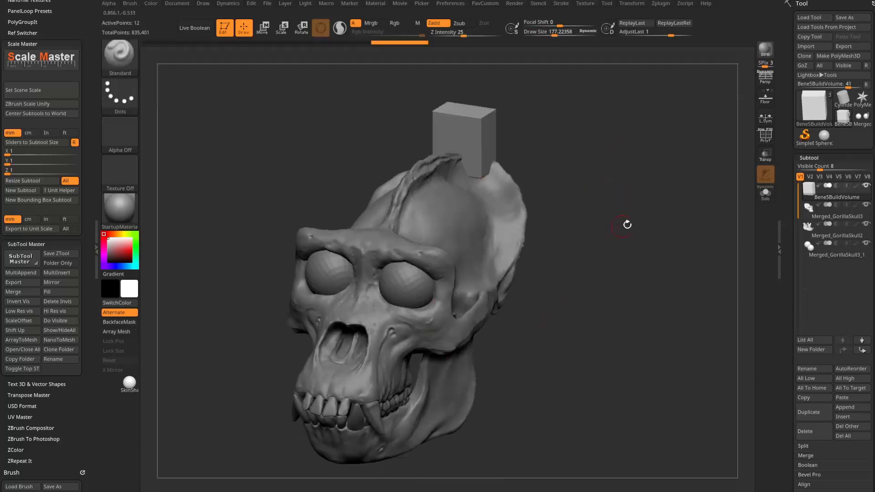
pyautogui.moveTo(625, 225); pyautogui.dragTo(579, 243)
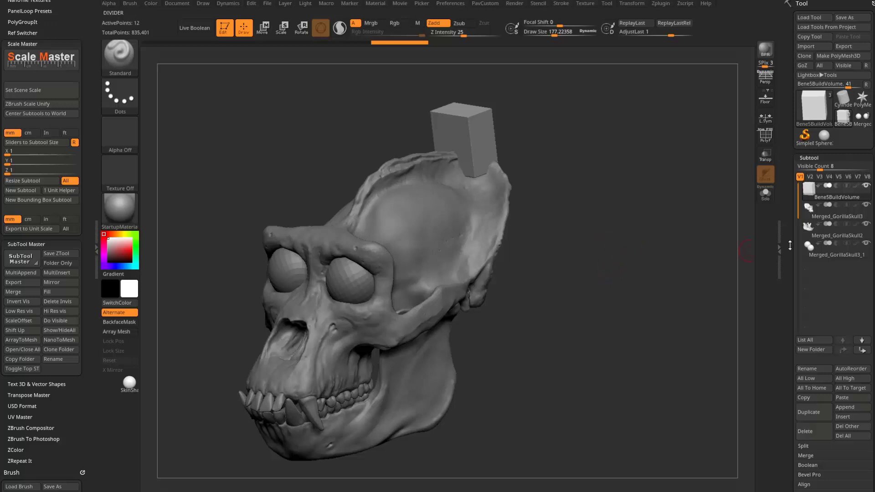
# - Move the skull subtool into the build box with the W gizmo, then return to Draw mode
pyautogui.click(263, 29)
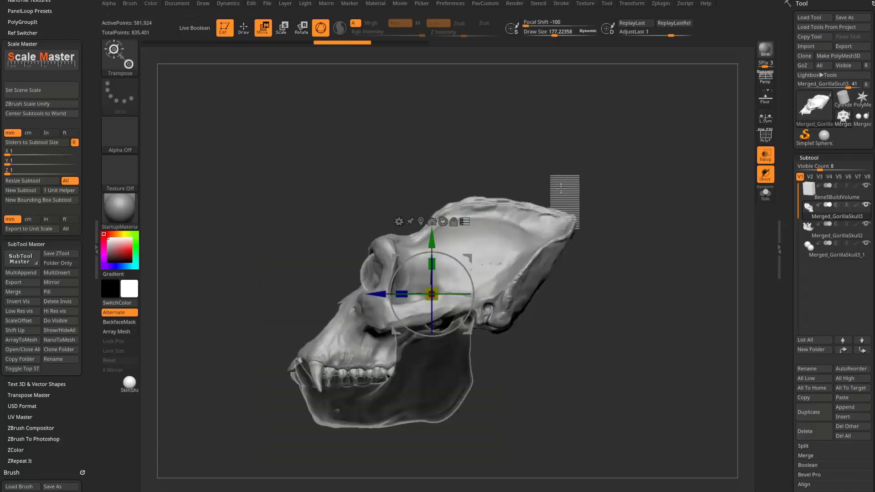
pyautogui.moveTo(418, 293); pyautogui.dragTo(368, 295)
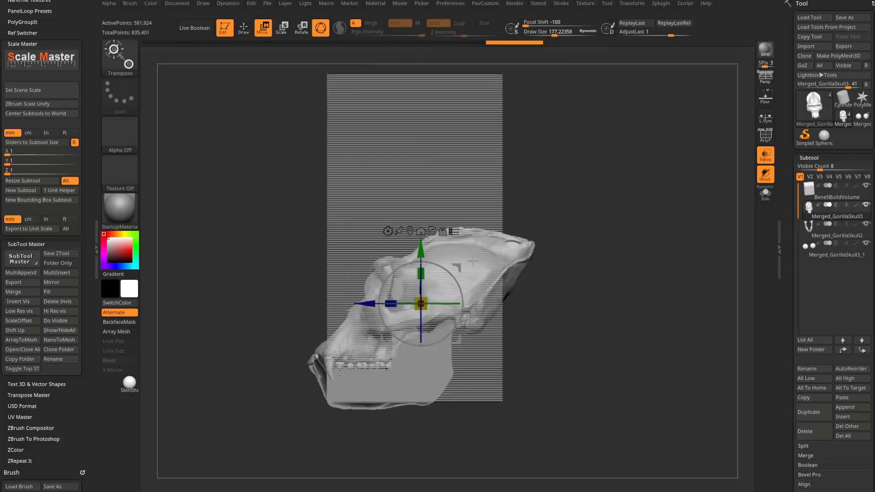
pyautogui.click(242, 28)
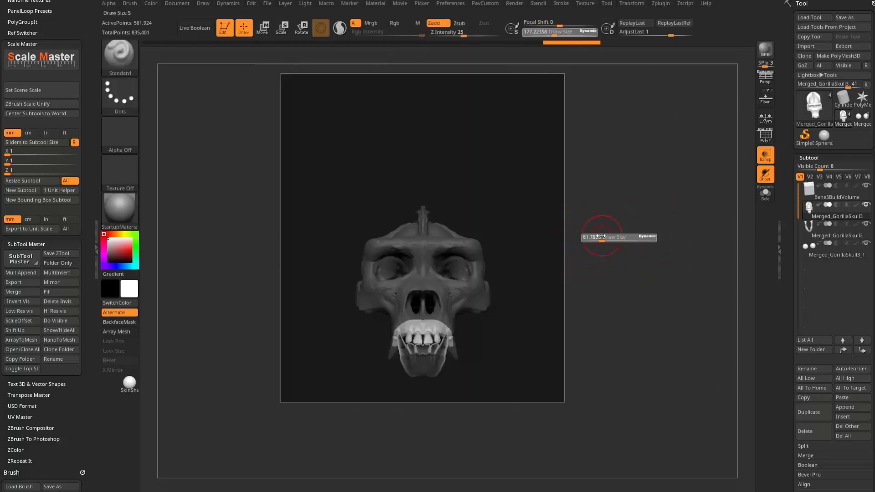
pyautogui.moveTo(601, 234); pyautogui.dragTo(637, 229)
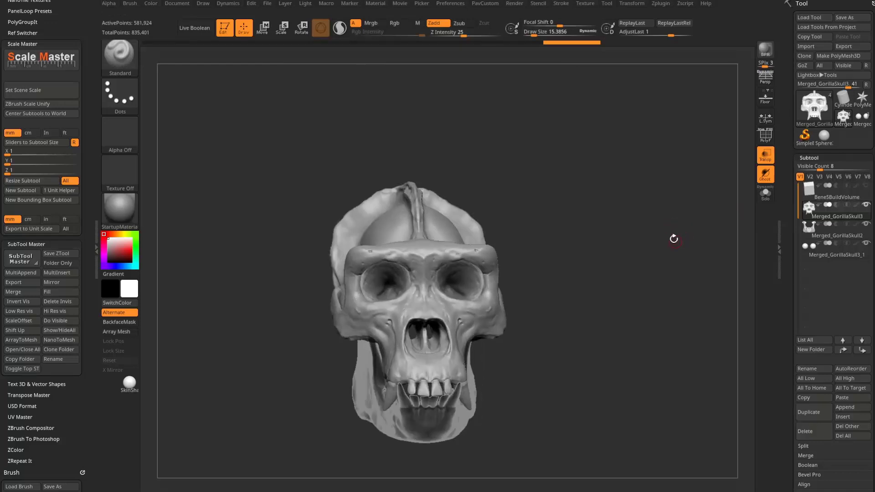
pyautogui.click(262, 28)
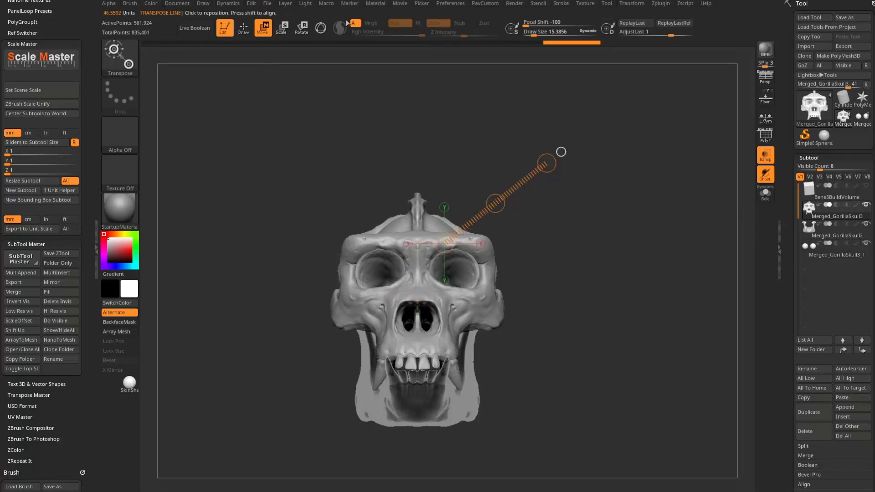
pyautogui.click(449, 4)
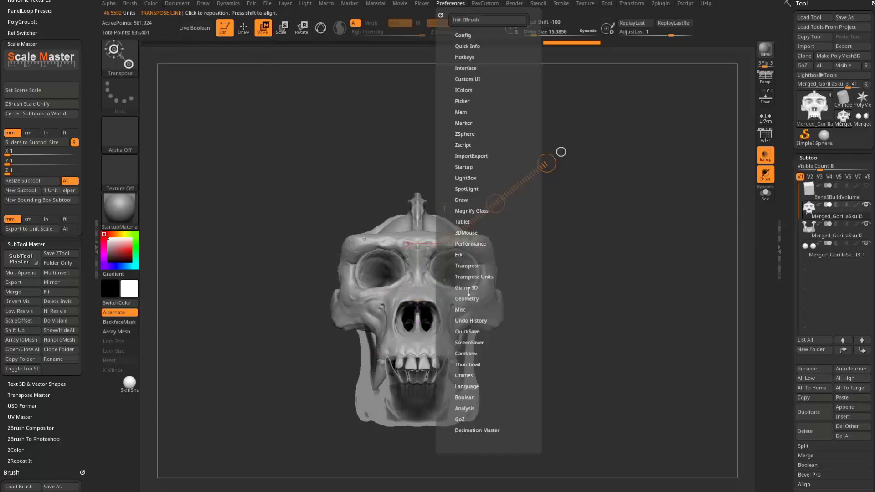
pyautogui.click(474, 276)
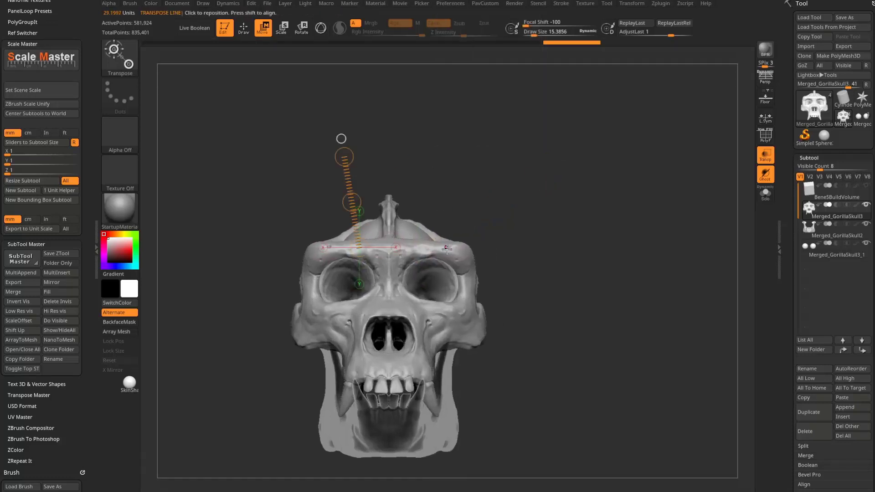
pyautogui.click(836, 196)
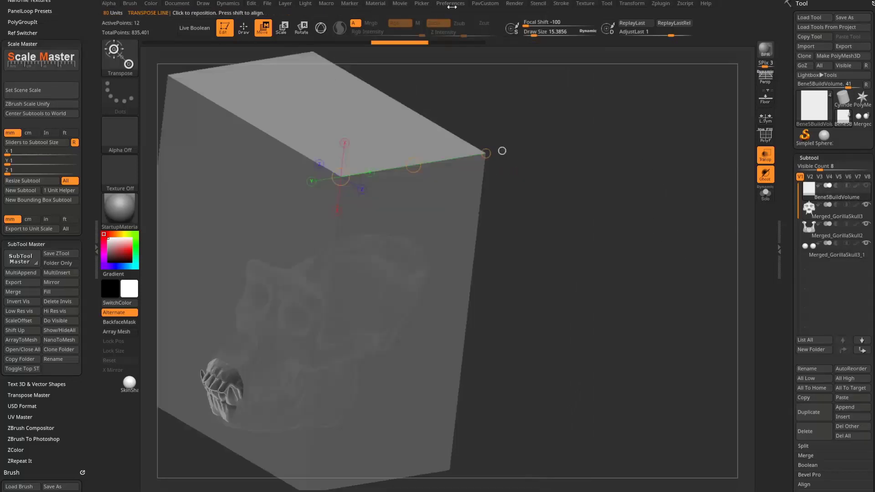
pyautogui.click(449, 3)
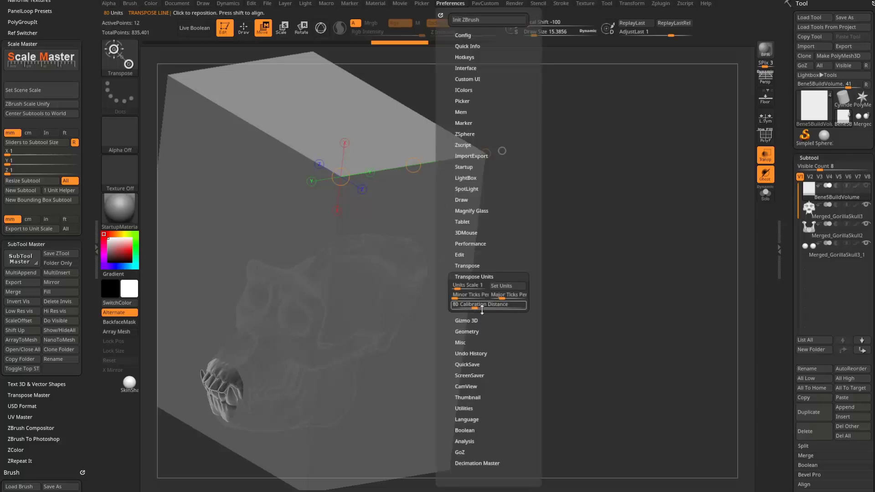
pyautogui.moveTo(489, 305)
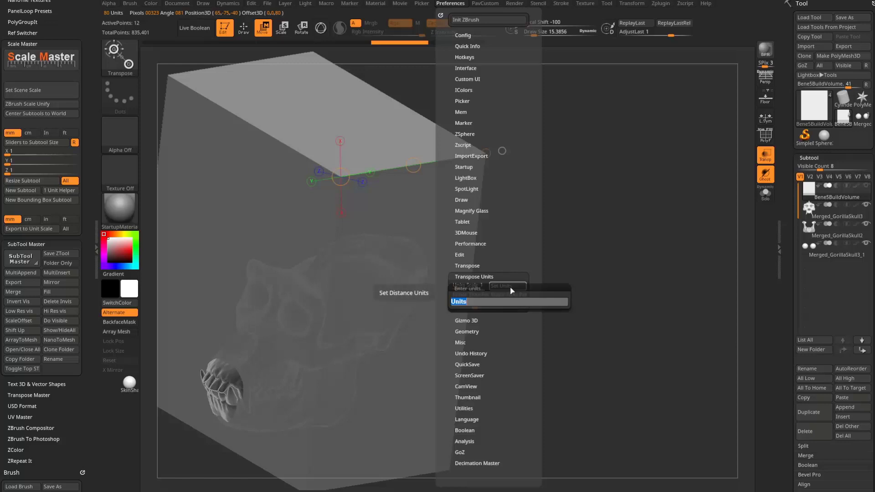
pyautogui.click(505, 286)
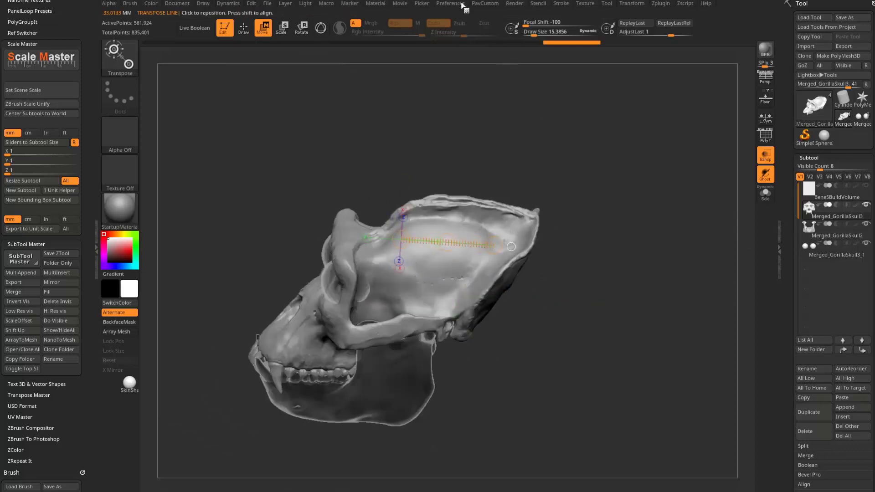
pyautogui.click(450, 4)
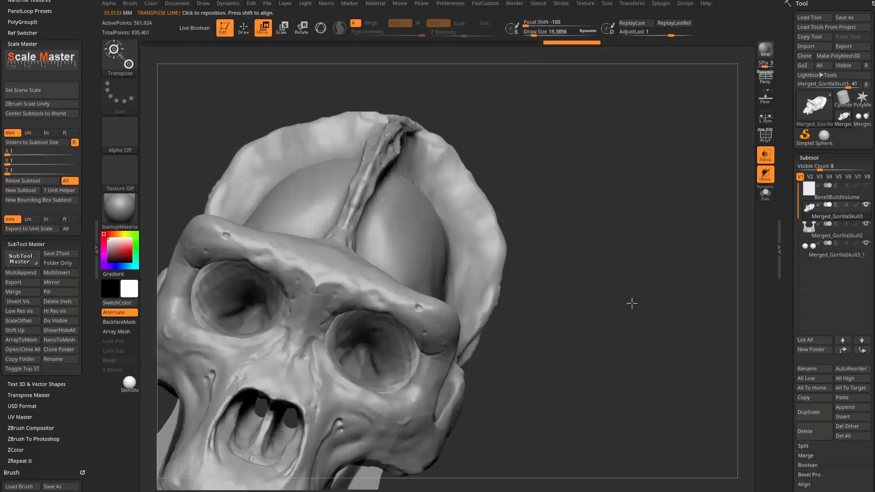
pyautogui.moveTo(633, 302); pyautogui.dragTo(426, 292)
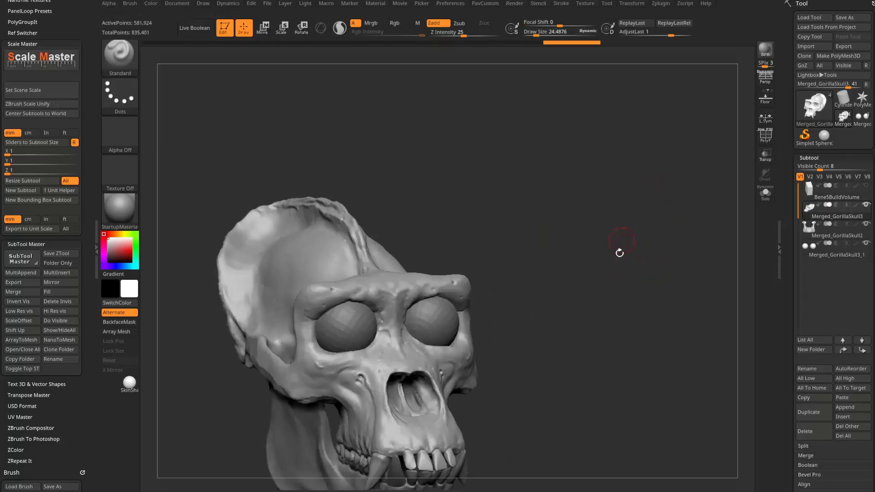
# - Decimate the skull piece with Decimation Master after inspecting it from several angles
pyautogui.moveTo(619, 252); pyautogui.dragTo(640, 216)
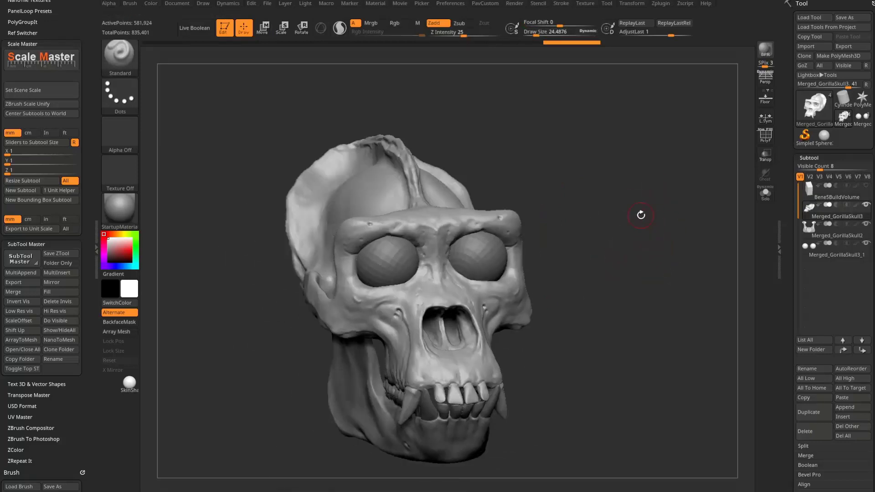
pyautogui.moveTo(640, 215); pyautogui.dragTo(244, 76)
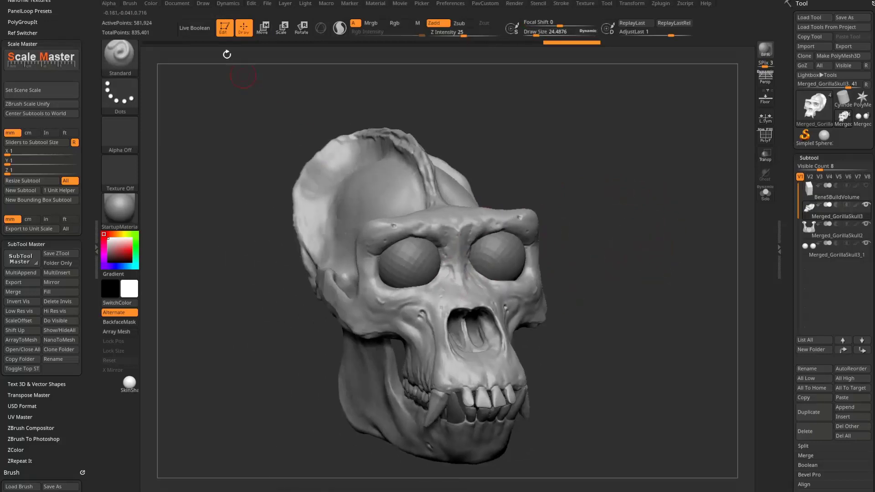
pyautogui.moveTo(244, 78); pyautogui.dragTo(625, 276)
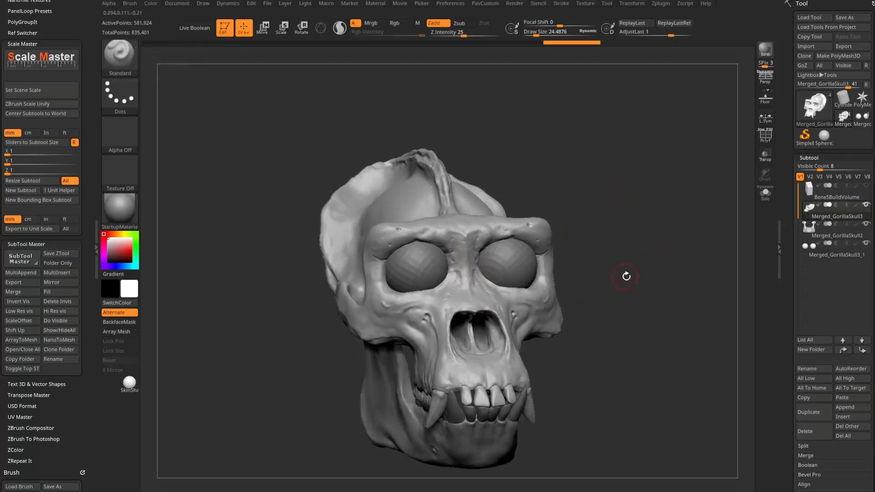
pyautogui.moveTo(625, 276); pyautogui.dragTo(601, 217)
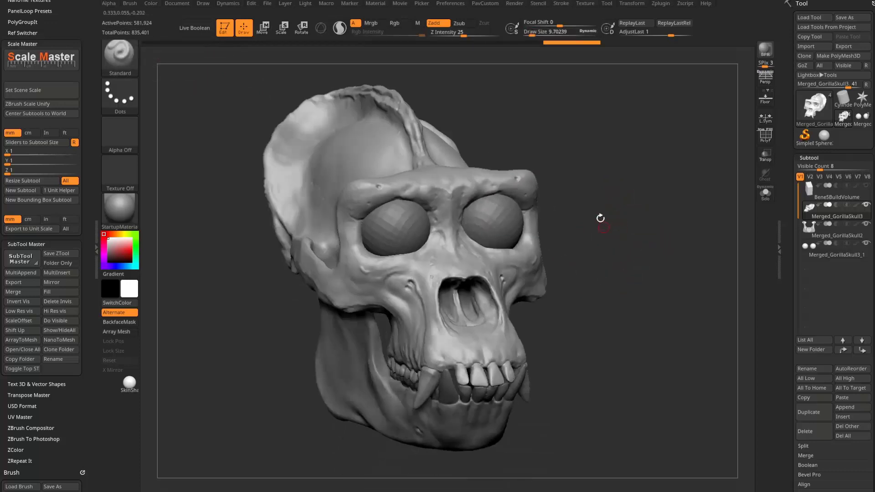
pyautogui.moveTo(601, 218); pyautogui.dragTo(630, 213)
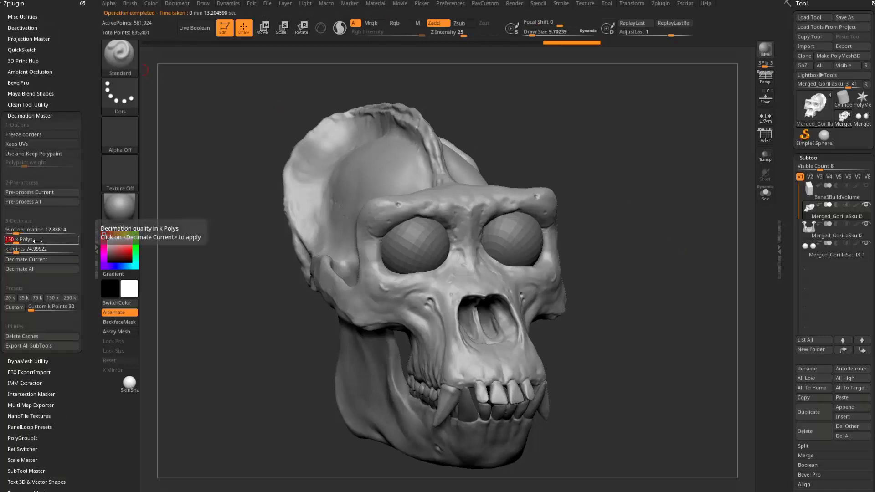
pyautogui.click(25, 259)
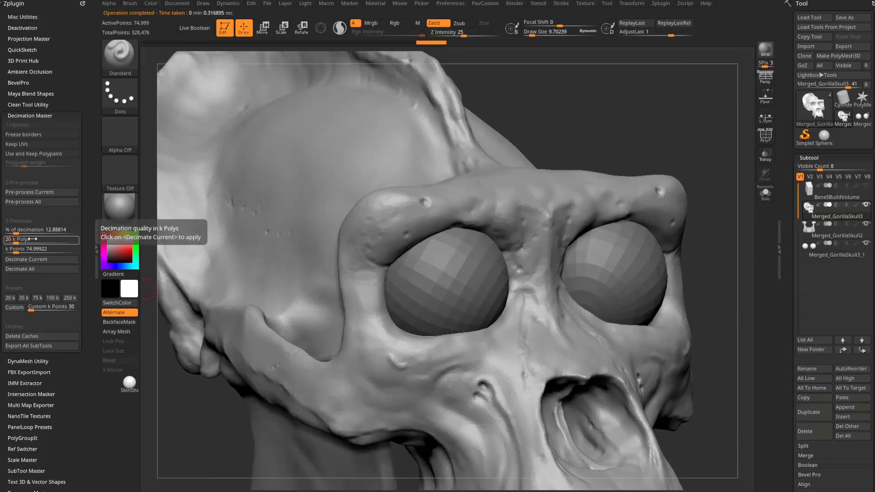
# - Pre-process and decimate the jaw piece to about 75,000 points with a lowered target
pyautogui.click(41, 259)
pyautogui.write('0')
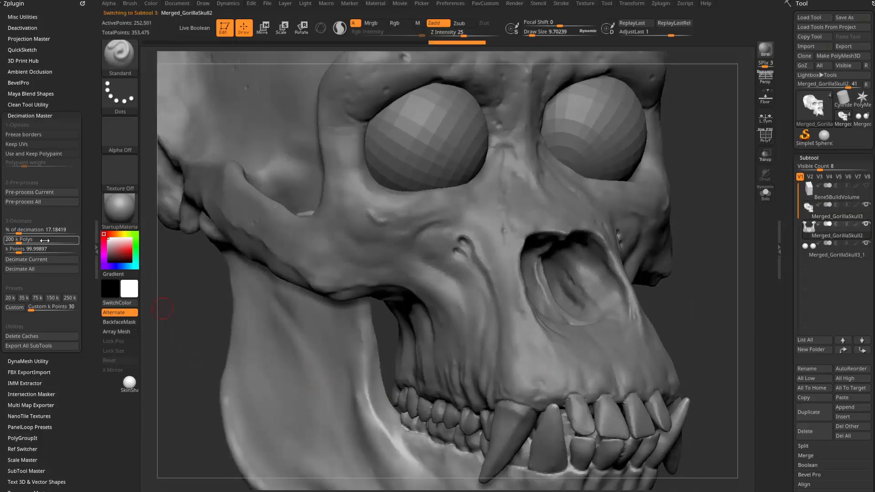
pyautogui.click(41, 192)
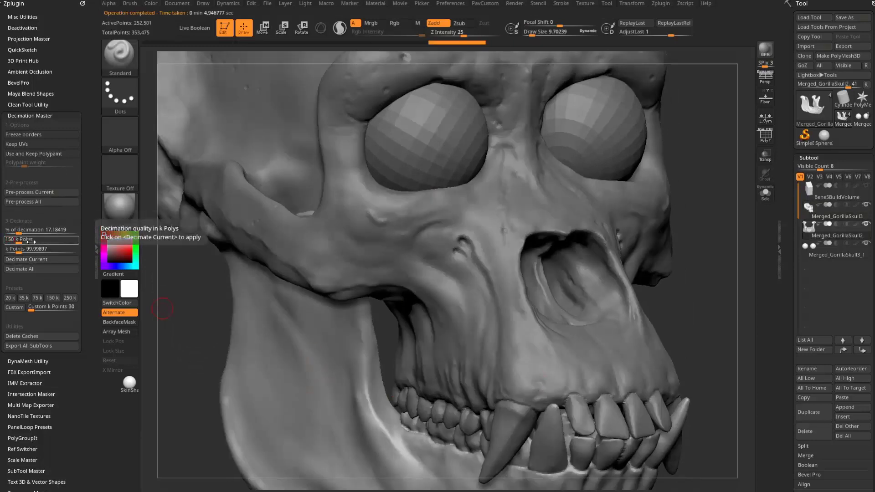
pyautogui.click(26, 259)
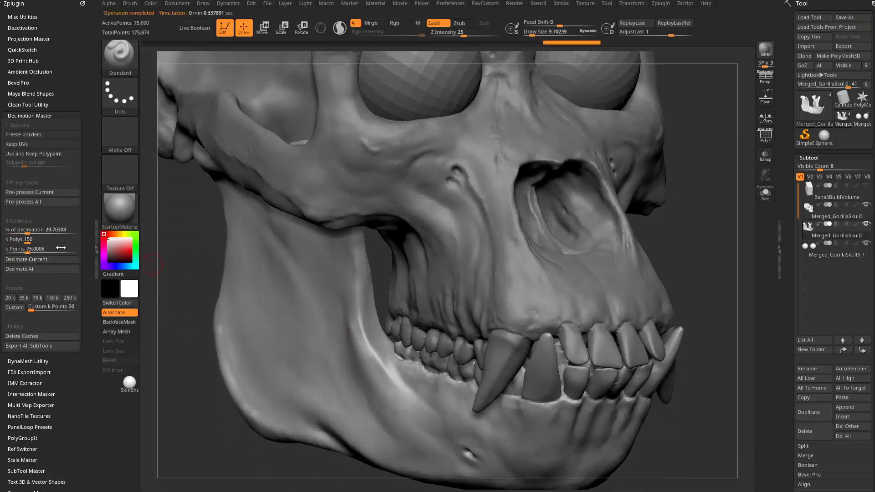
pyautogui.click(22, 240)
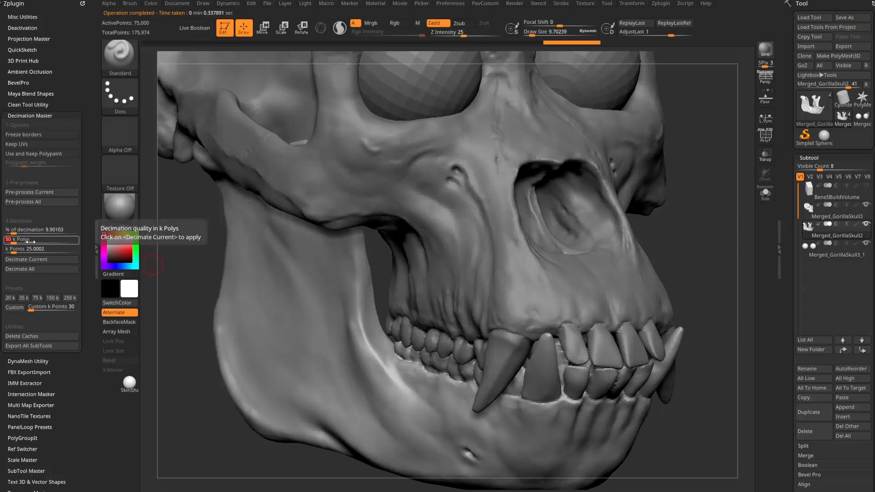
pyautogui.click(25, 259)
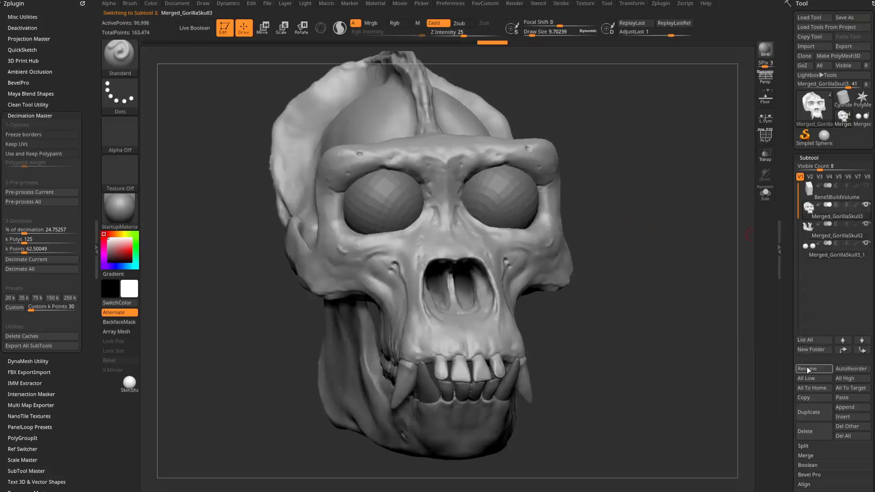
# - Rename the subtools to Skull, Jaw and Eyes, and solo the Eyes subtool
pyautogui.click(812, 368)
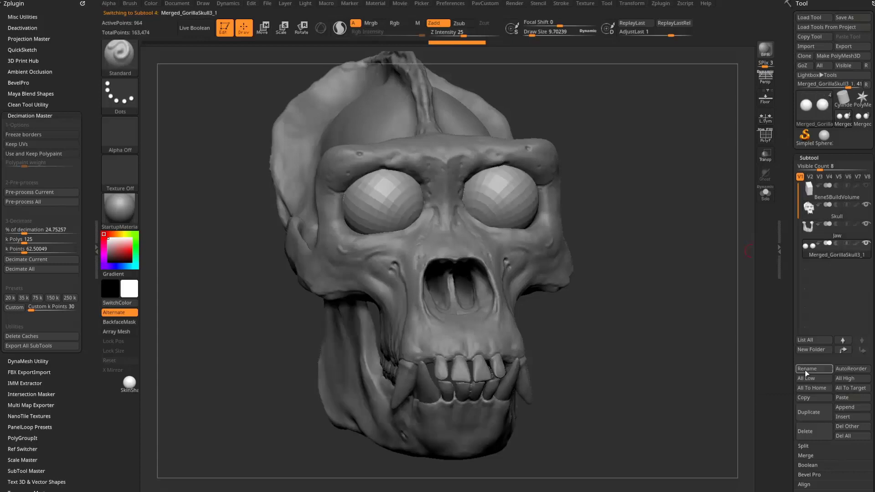
pyautogui.click(813, 368)
pyautogui.write('Eyes')
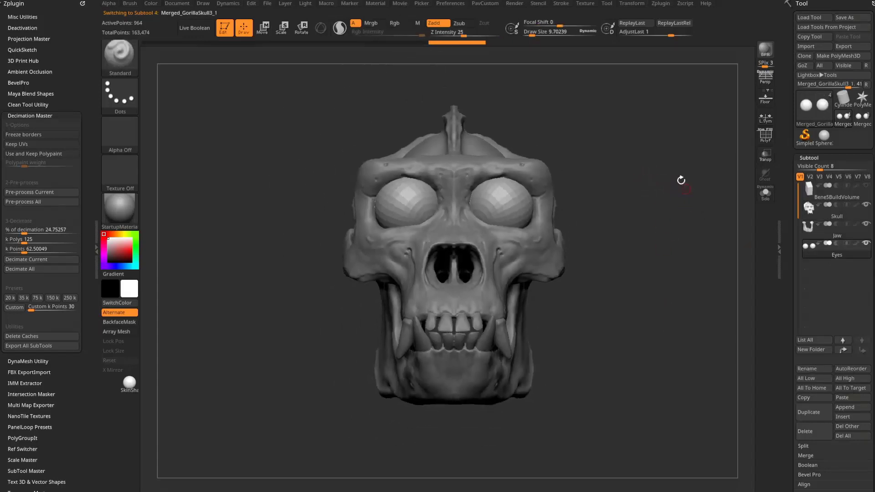
pyautogui.click(765, 194)
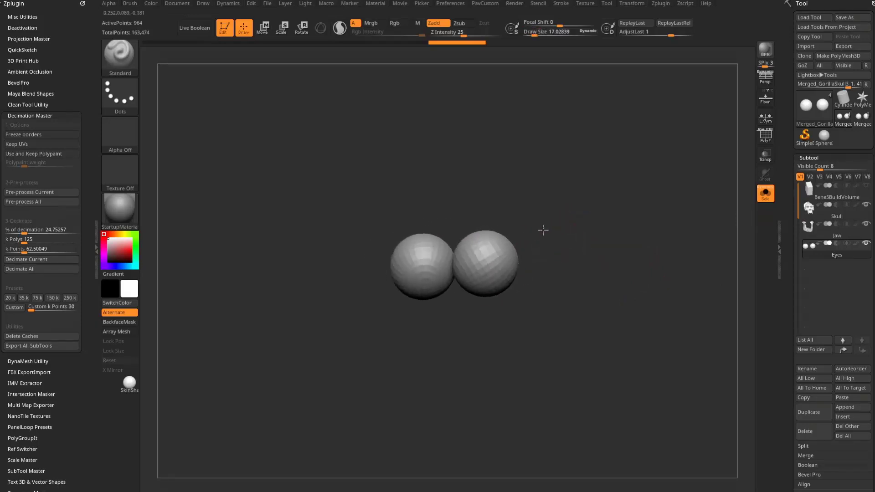
# - Split the eyes into separate parts and rename them EyeL and EyeR
pyautogui.click(261, 27)
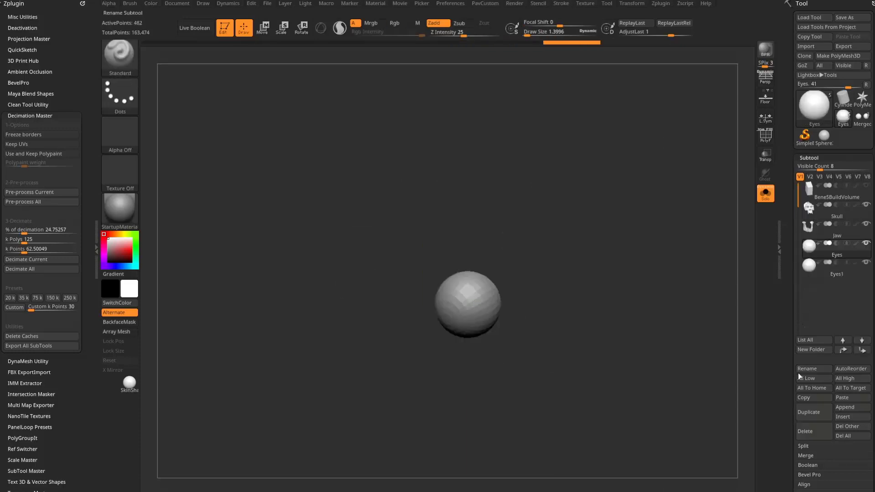
pyautogui.click(812, 368)
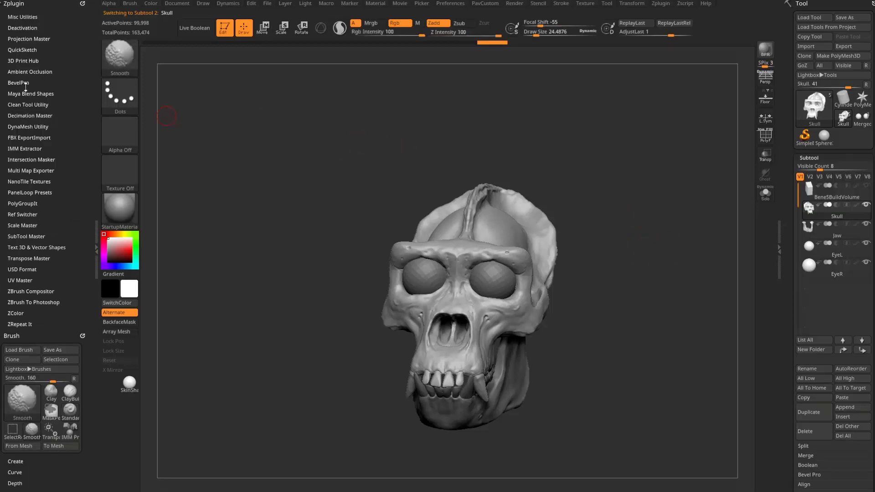
# - Export all subtools to STL via 3D Print Hub into the Files folder and verify them in Explorer
pyautogui.click(22, 60)
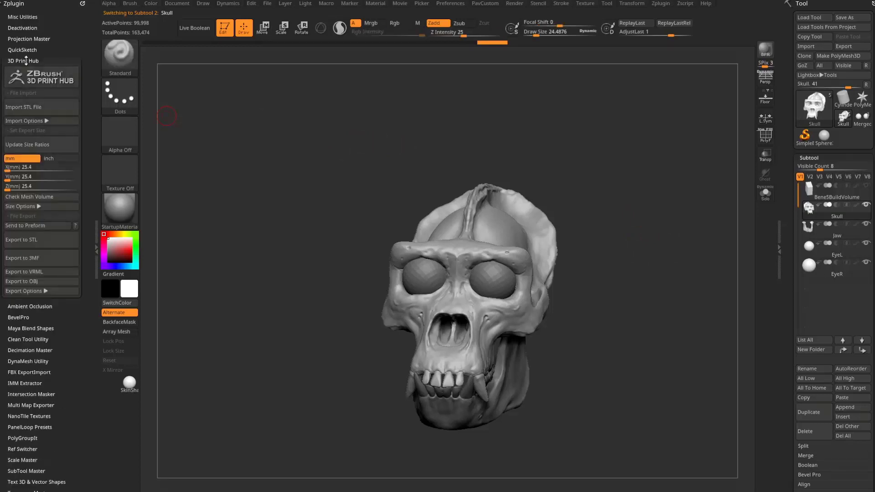
pyautogui.click(22, 239)
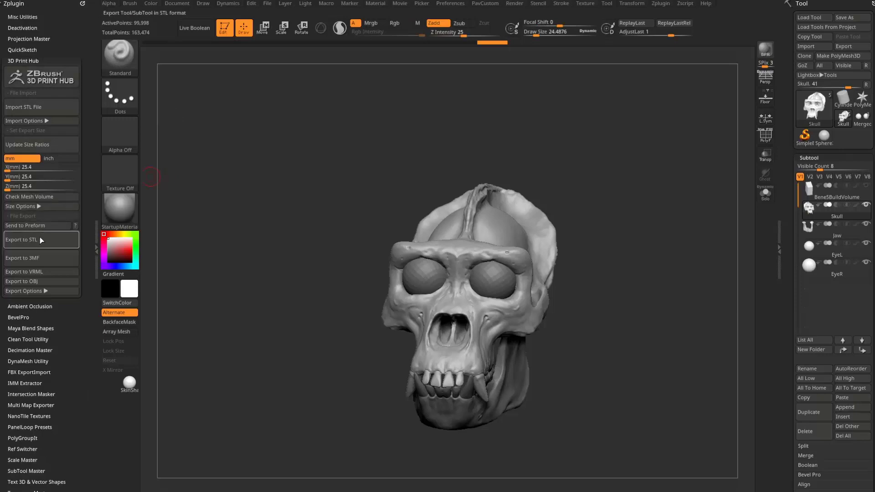
pyautogui.click(21, 240)
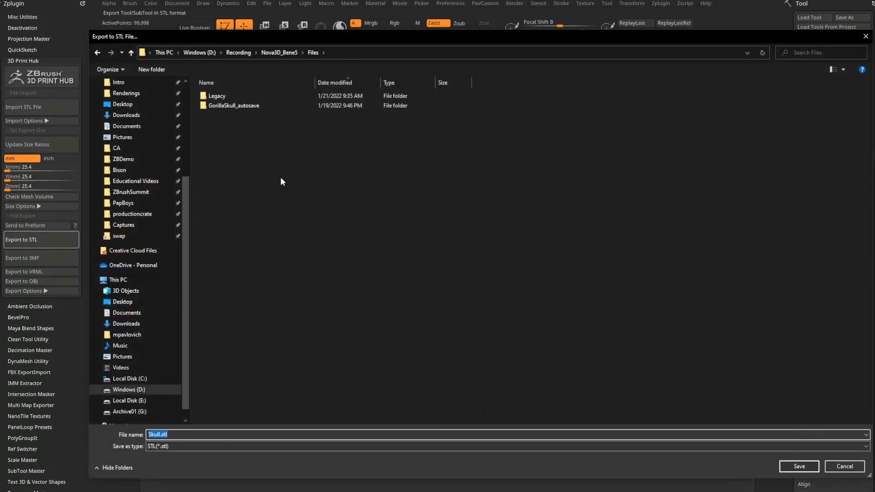
pyautogui.moveTo(462, 397)
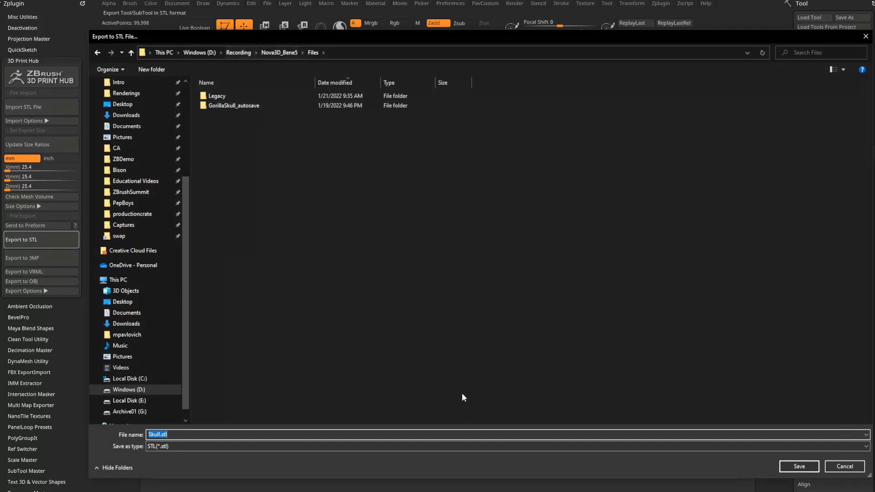
pyautogui.click(798, 467)
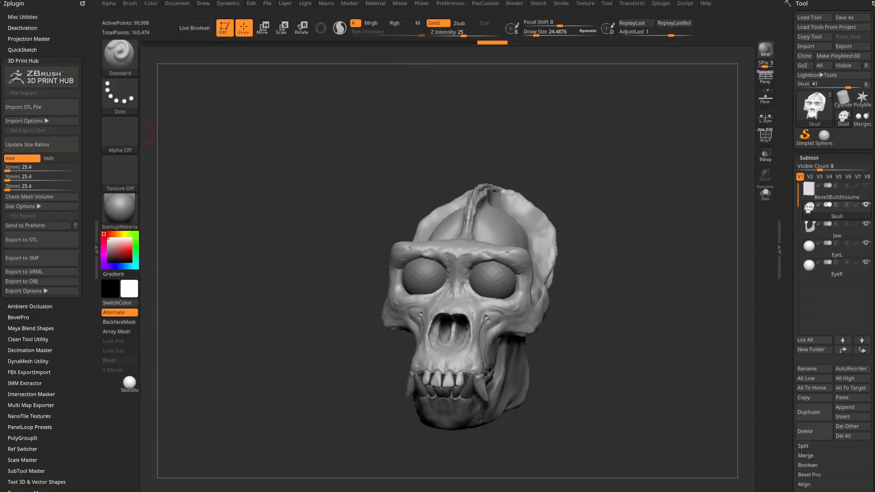
pyautogui.click(27, 106)
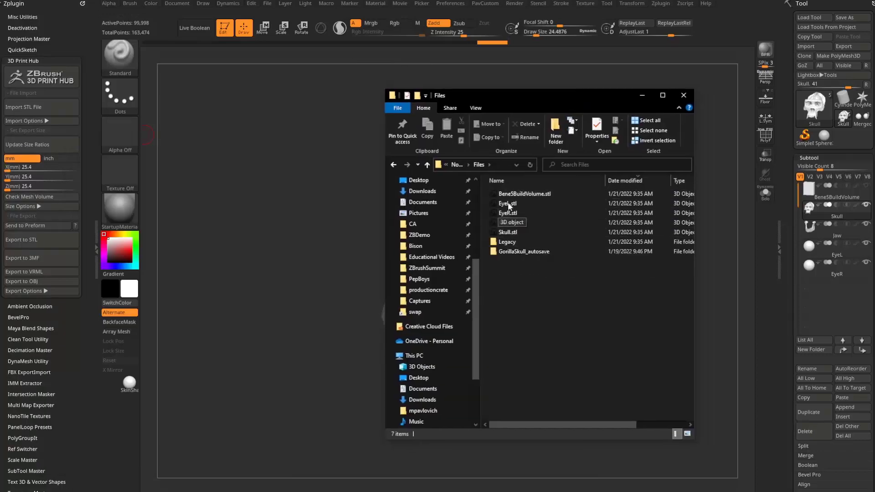